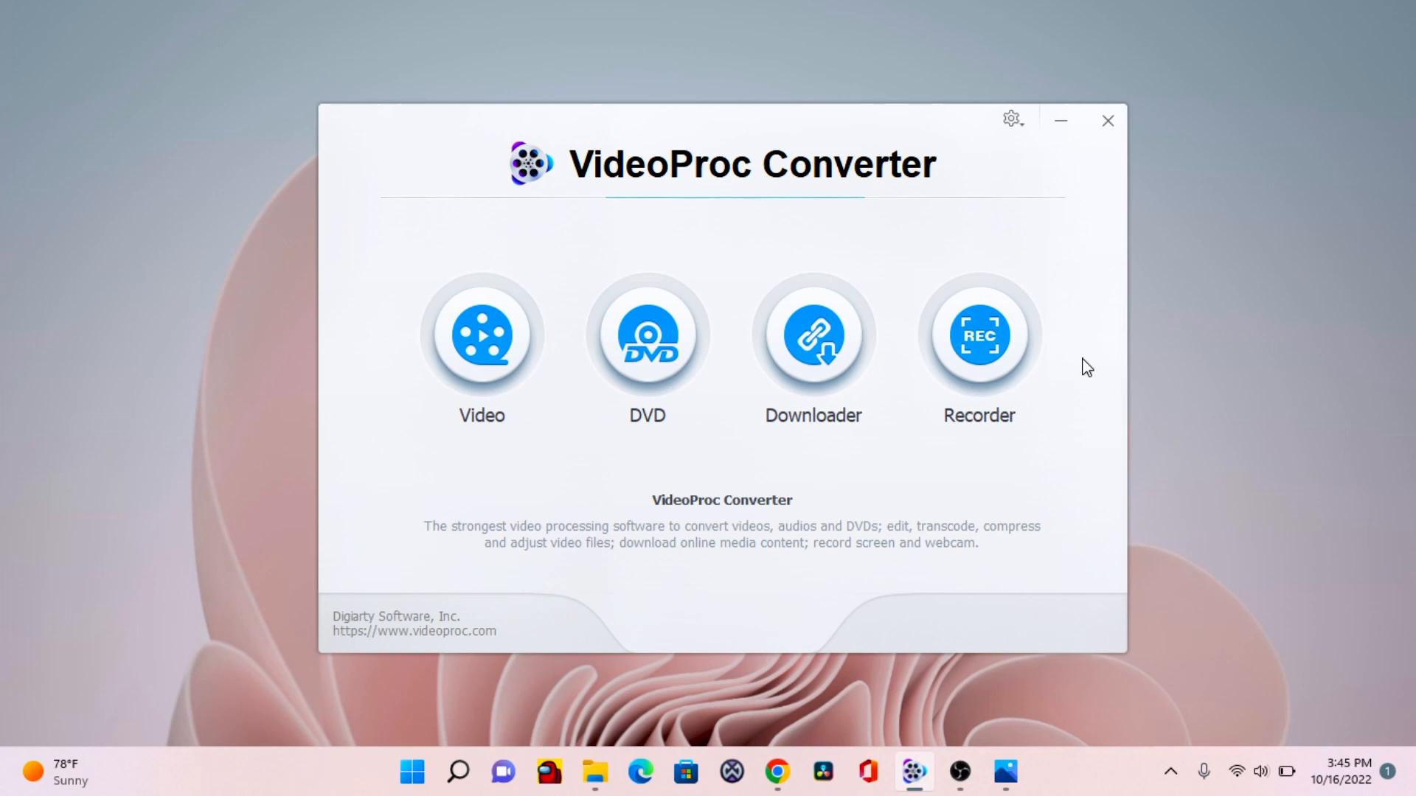
mouse_move(581, 333)
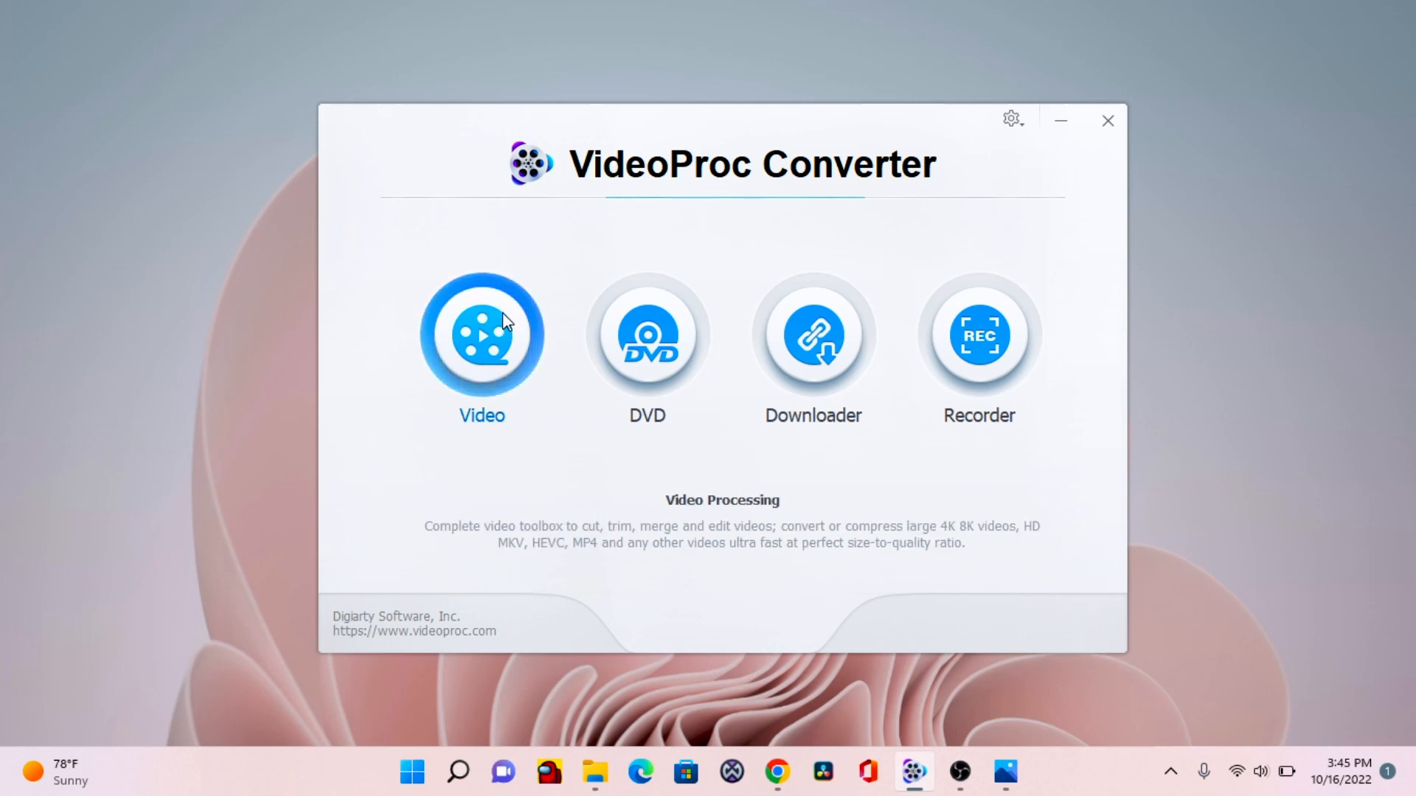
Enter the Video conversion workspace from the home screen
click(646, 336)
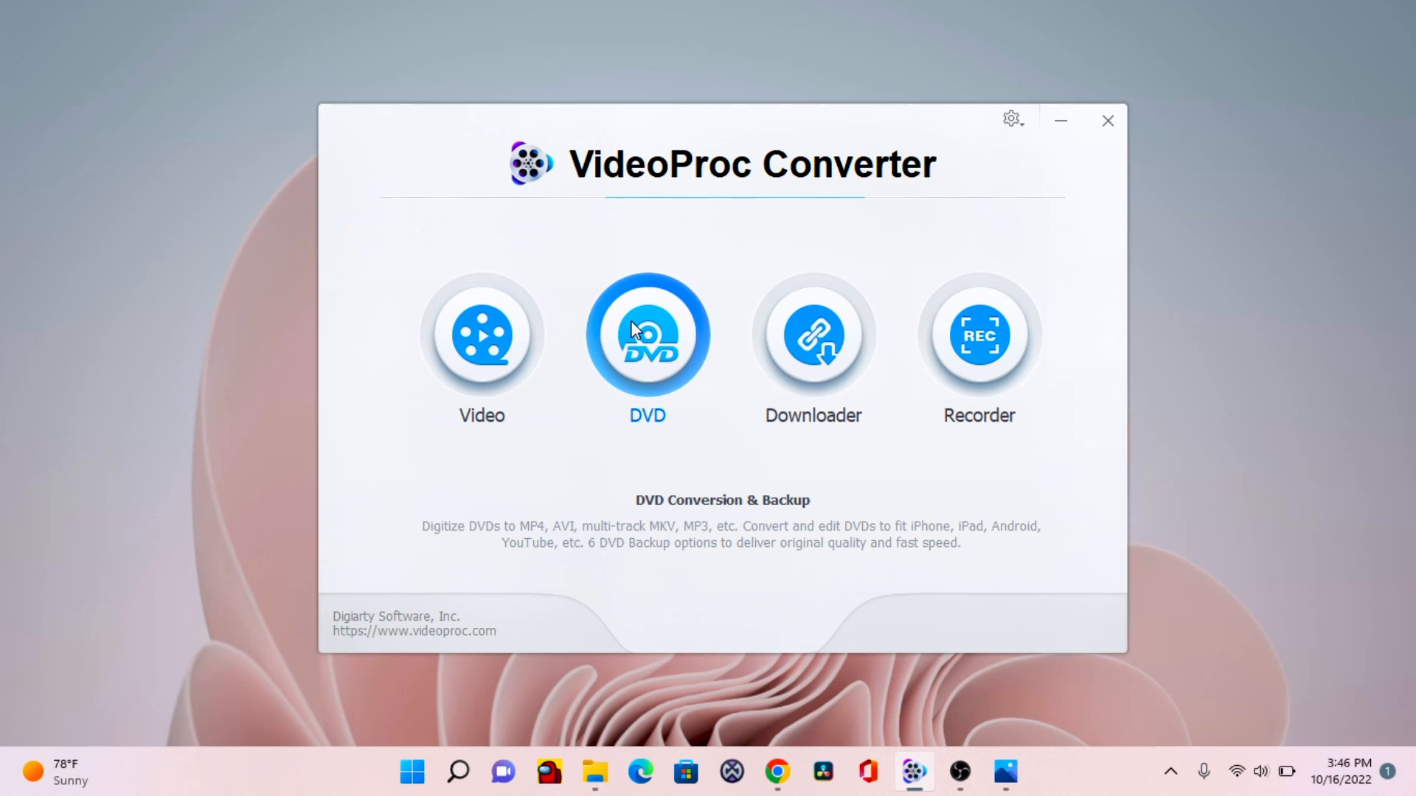
click(811, 336)
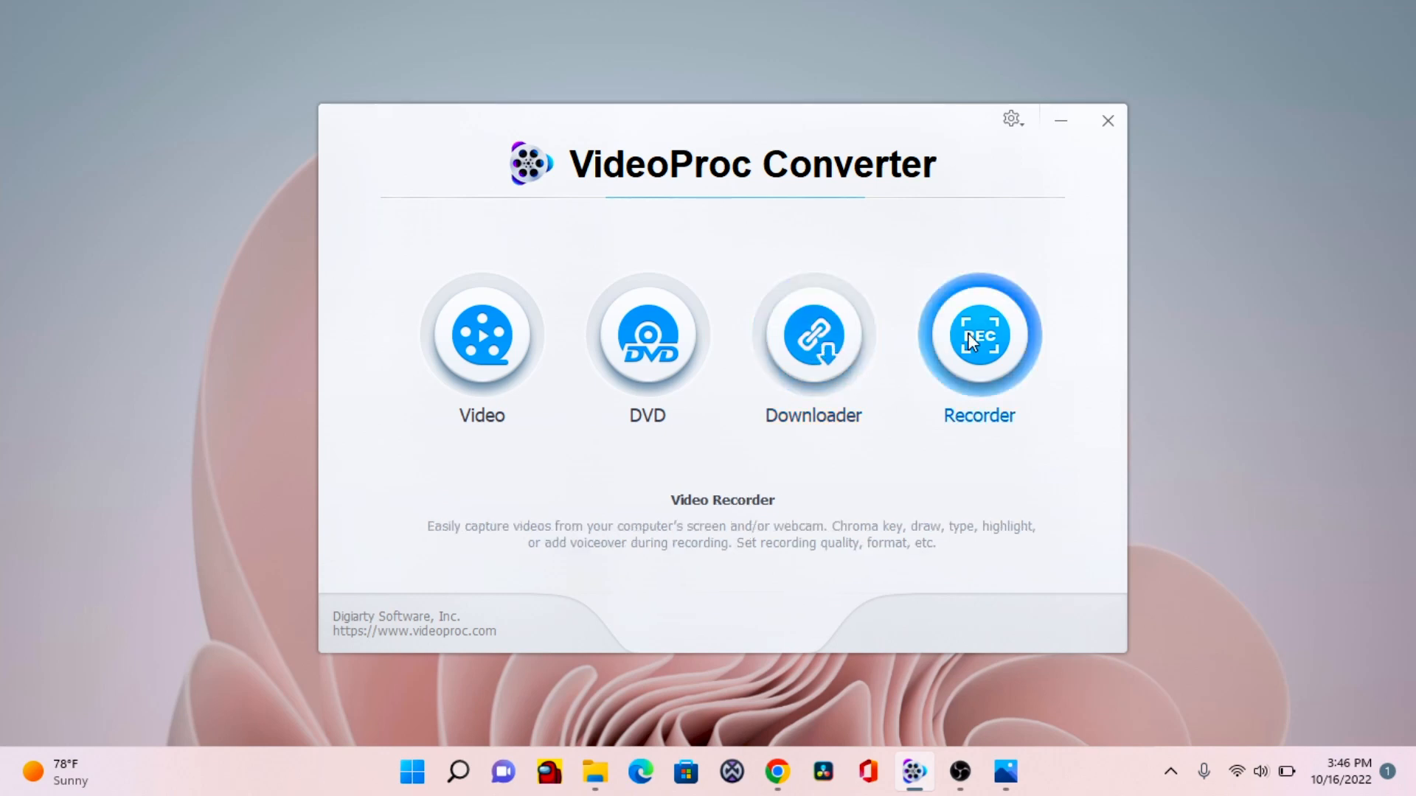
mouse_move(978, 329)
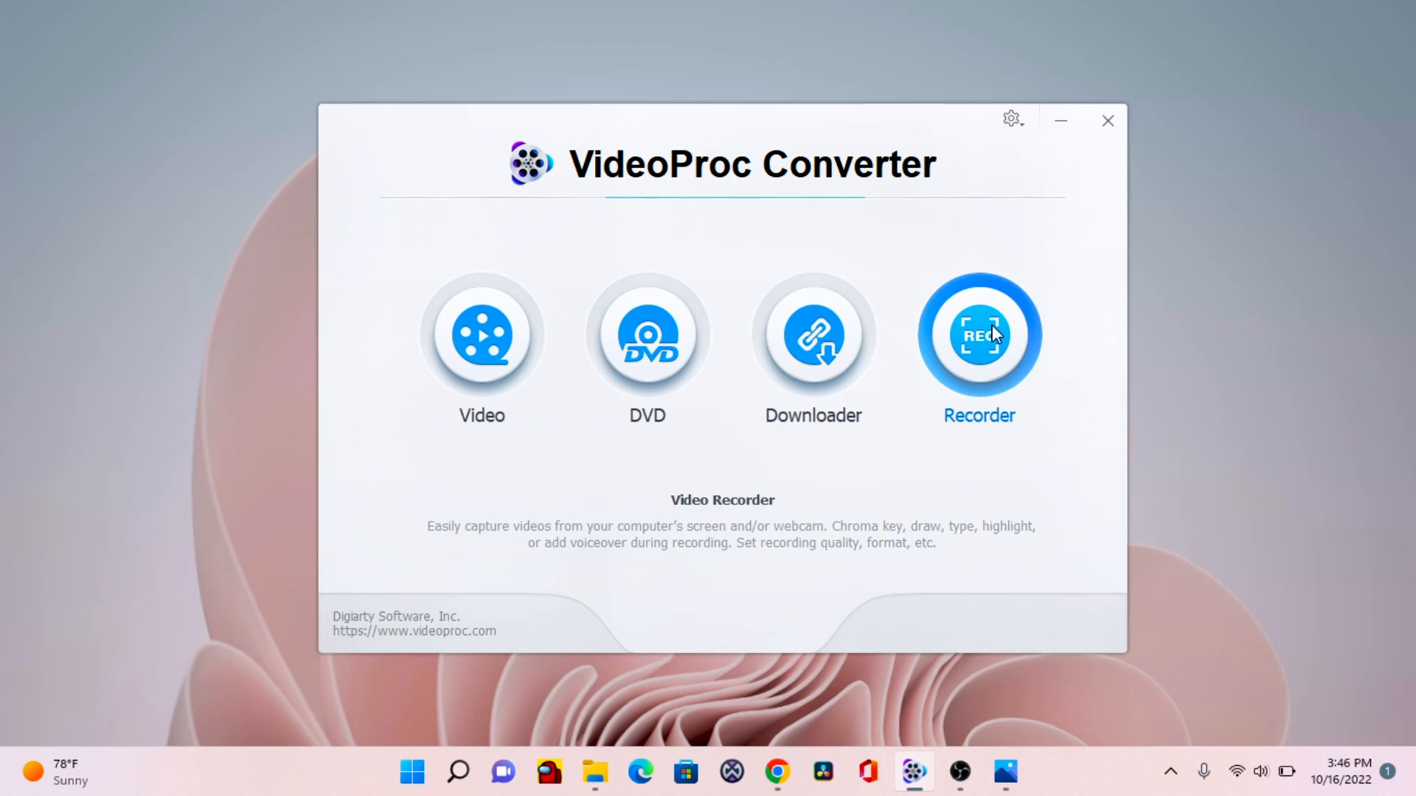
mouse_move(998, 353)
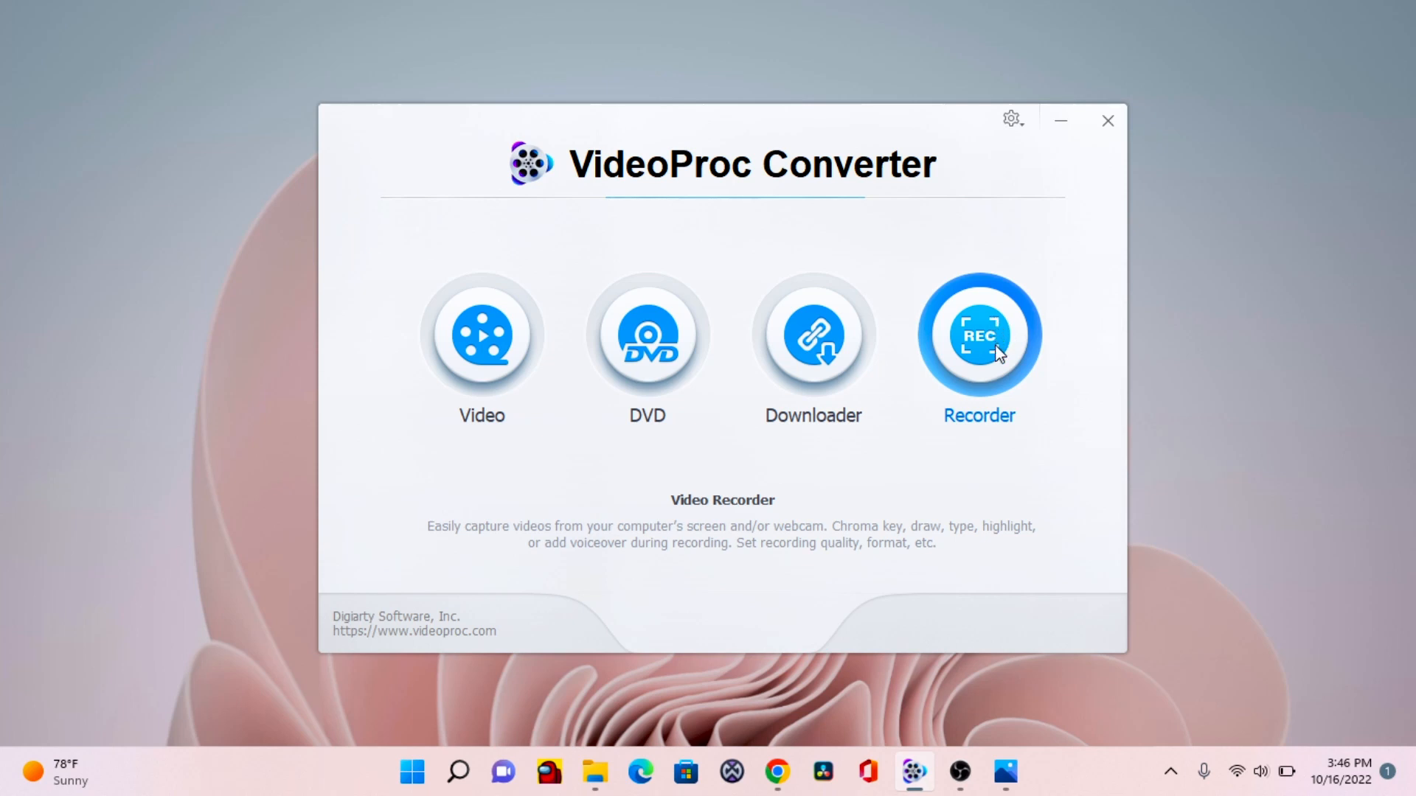
mouse_move(1003, 339)
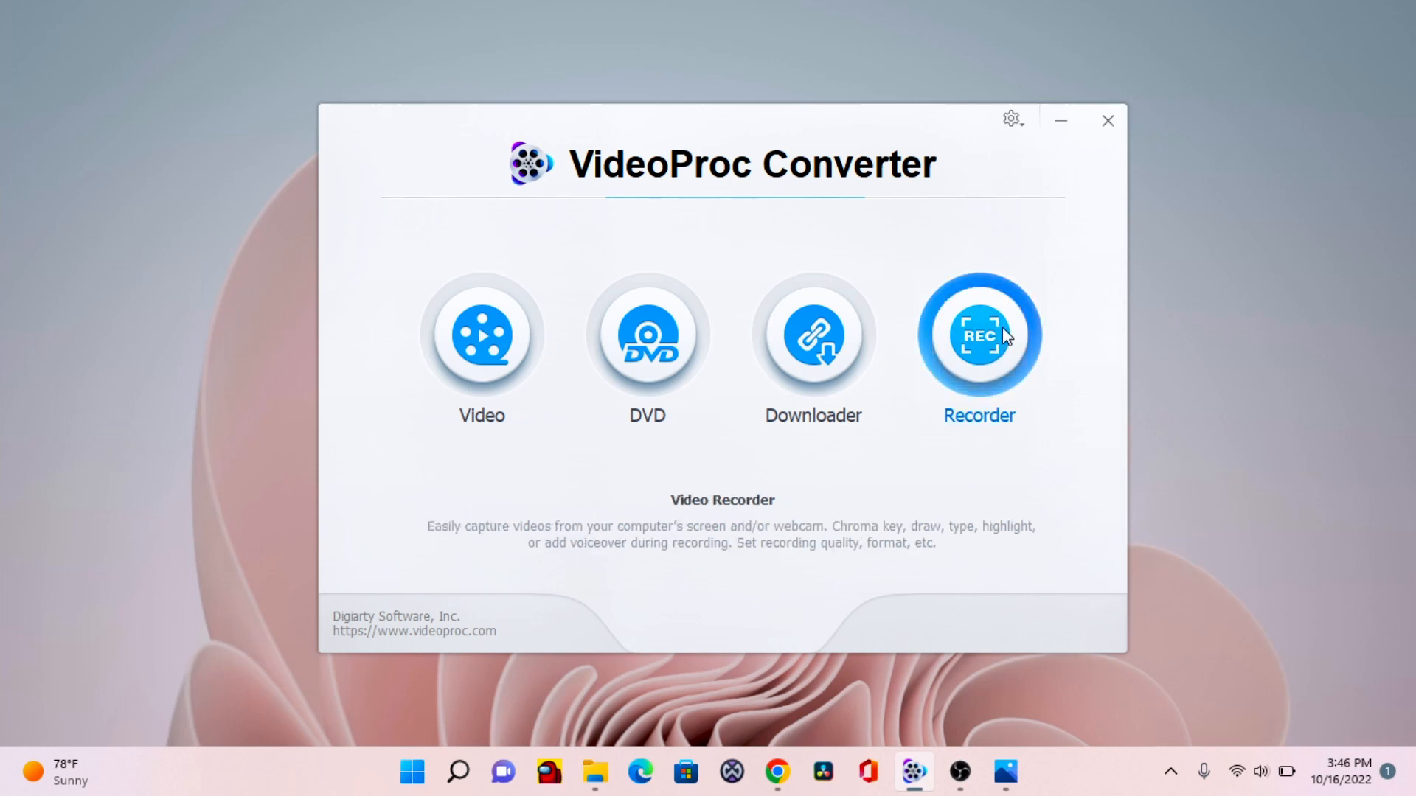
mouse_move(980, 364)
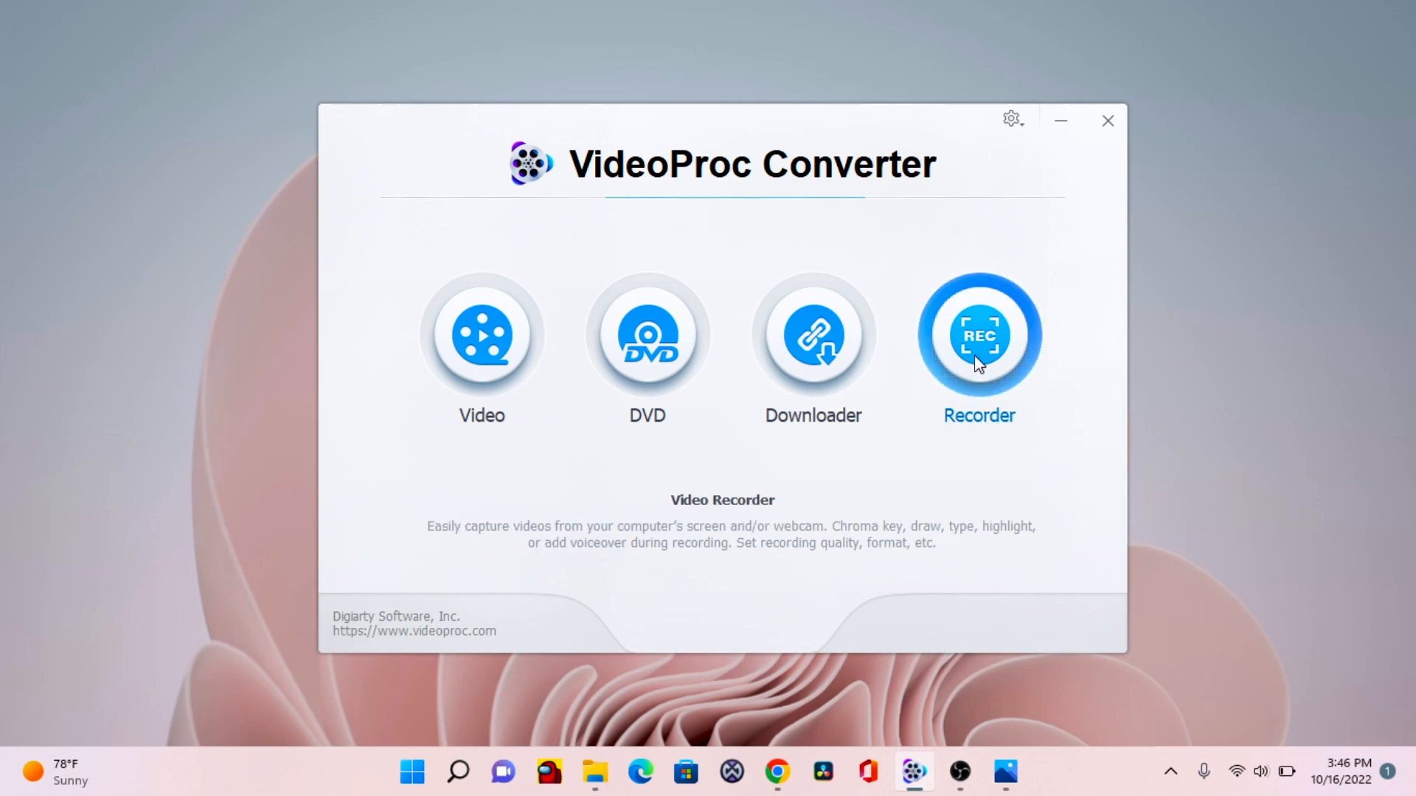
mouse_move(606, 428)
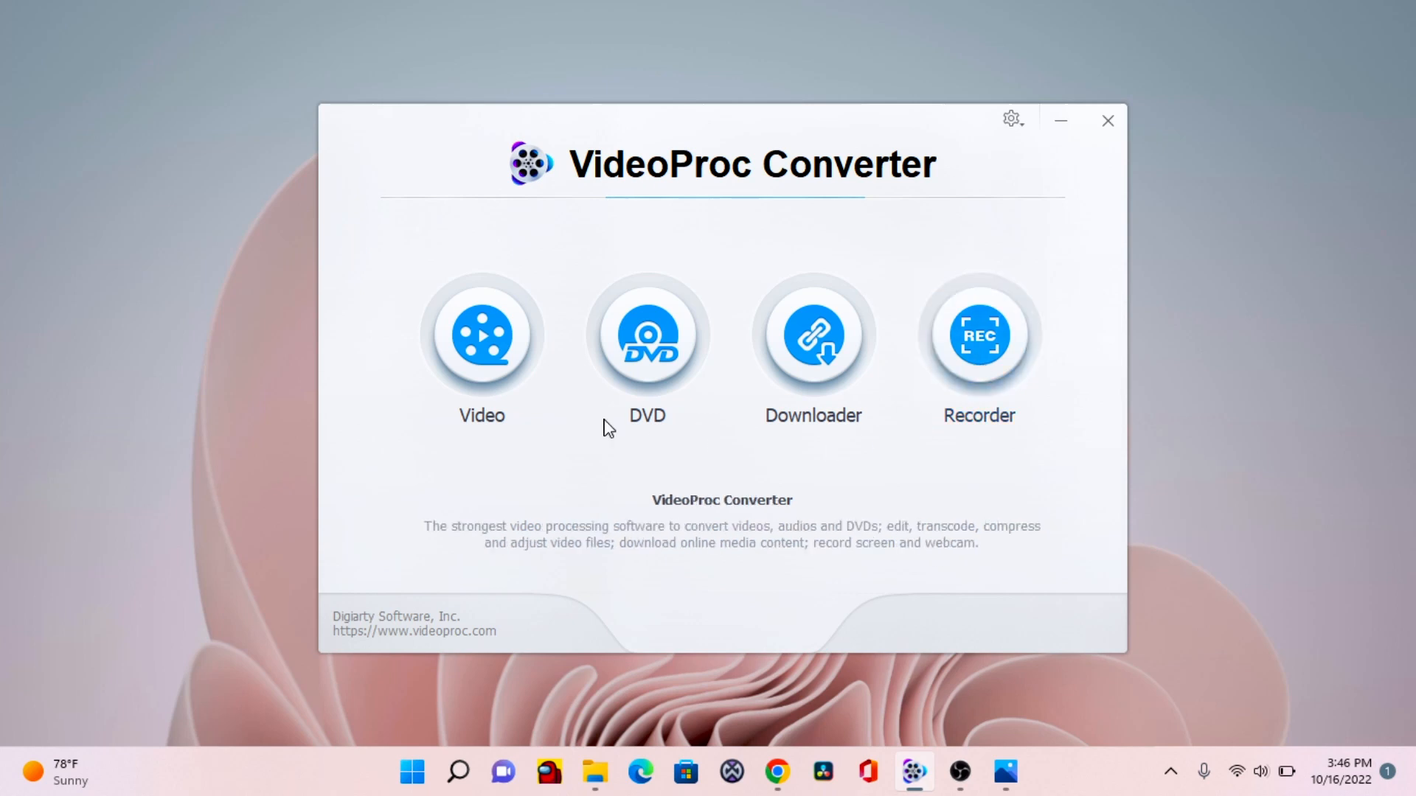
click(481, 335)
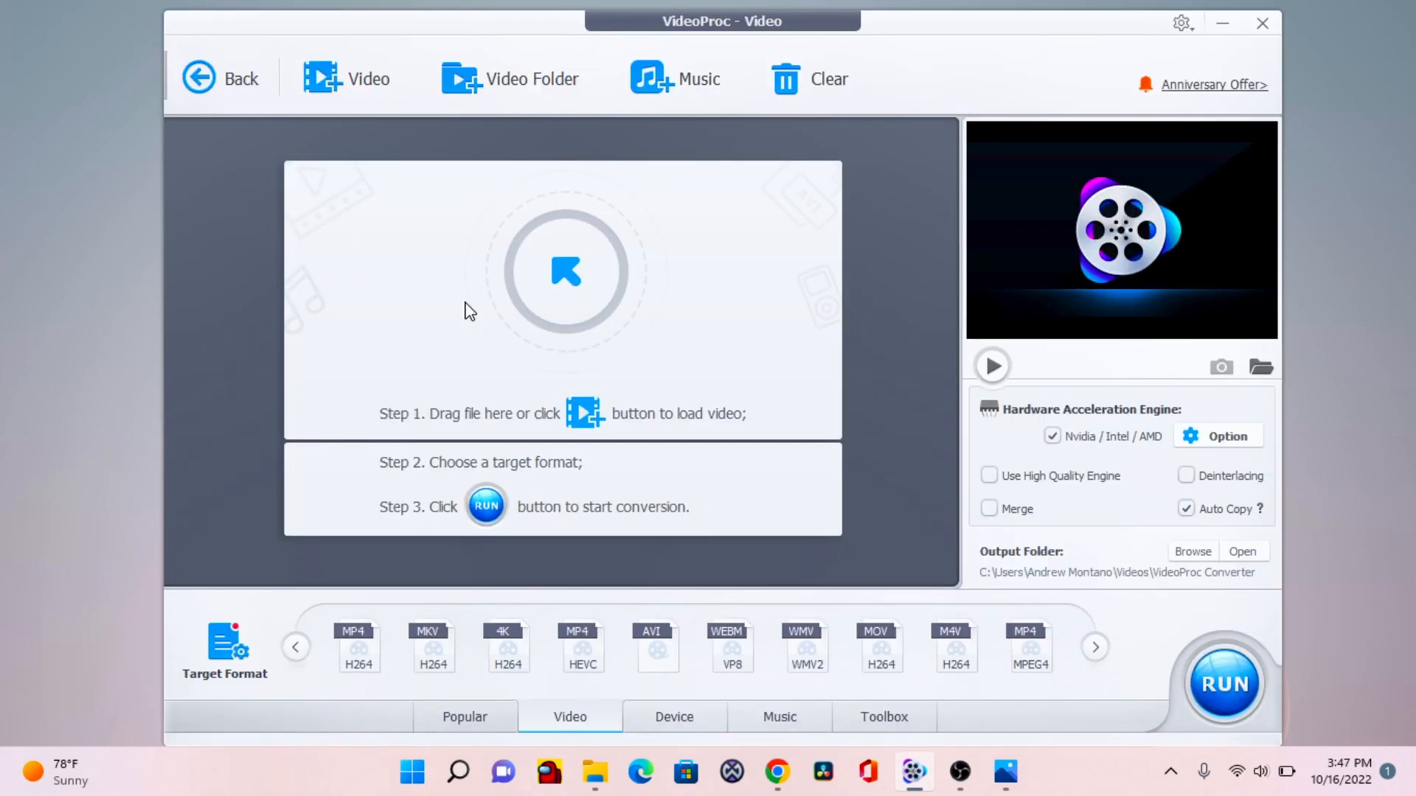
mouse_move(366, 127)
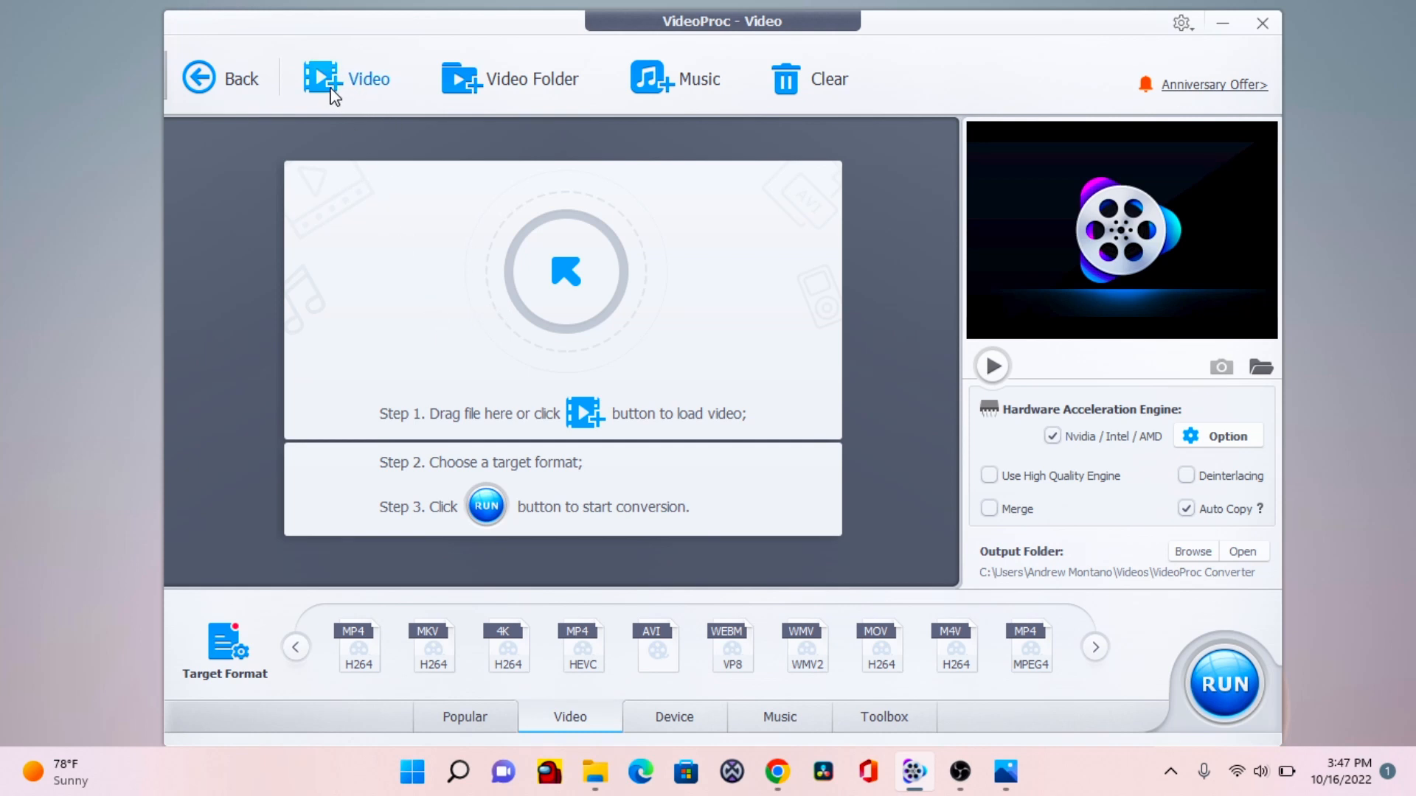
mouse_move(335, 90)
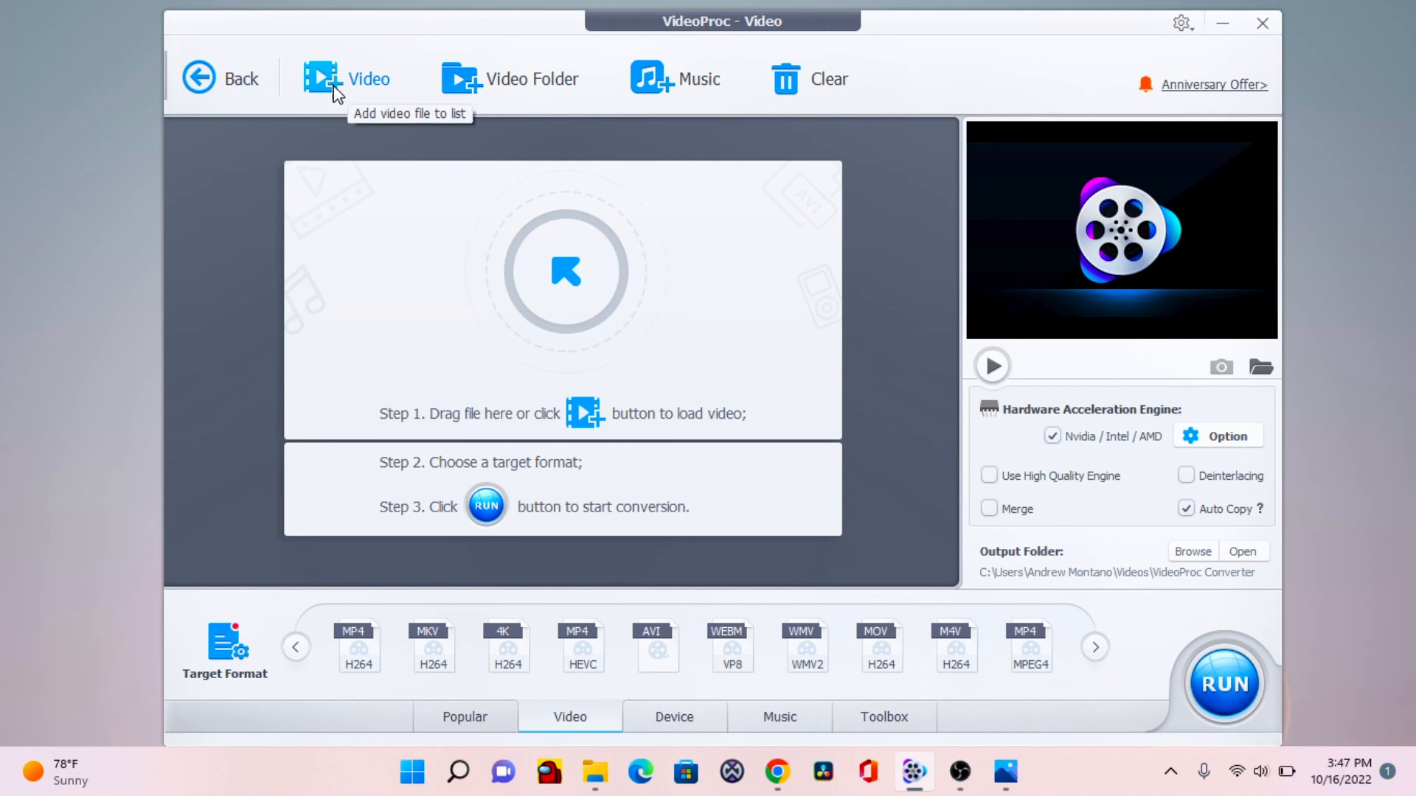
Load IMG_0078.MOV from the Desktop into the conversion list
click(348, 79)
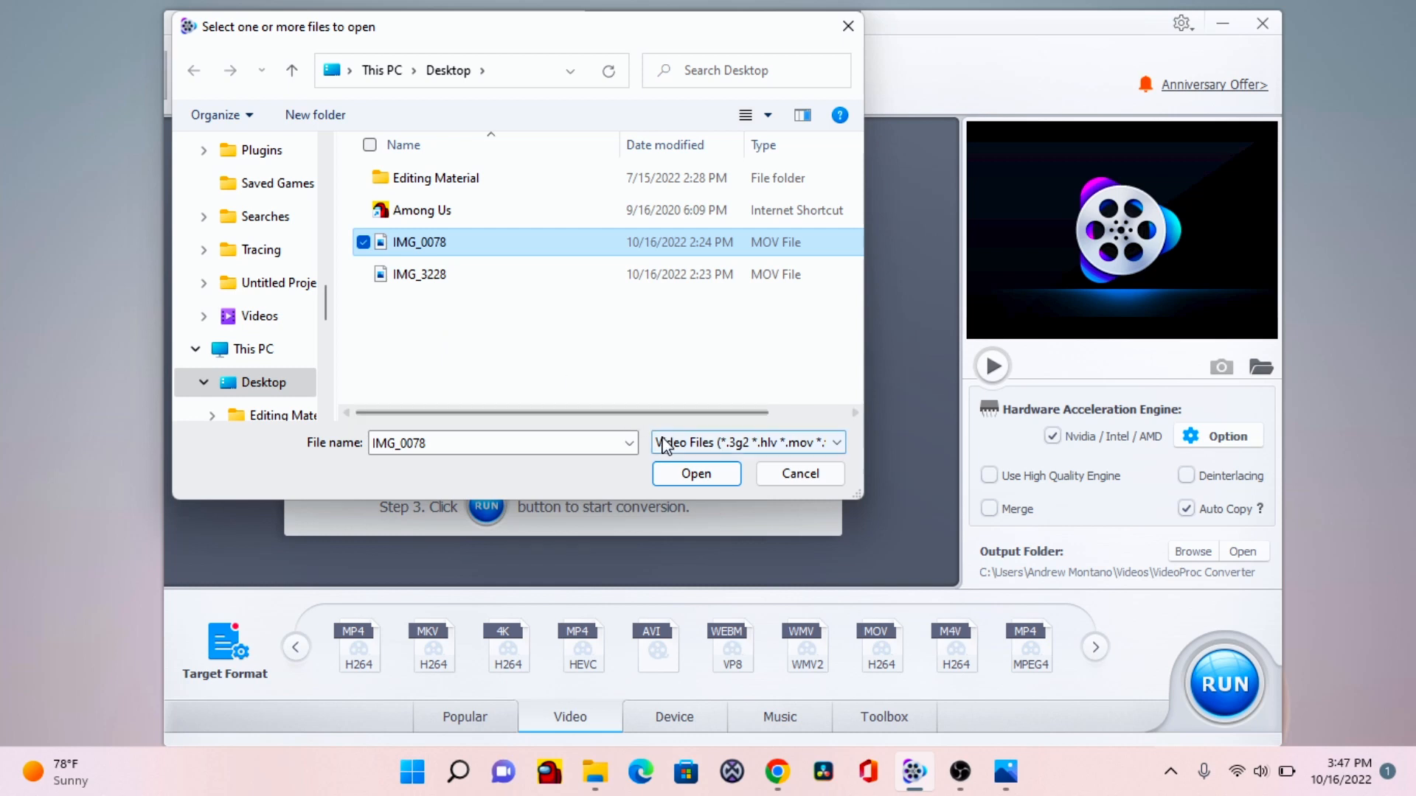
click(695, 474)
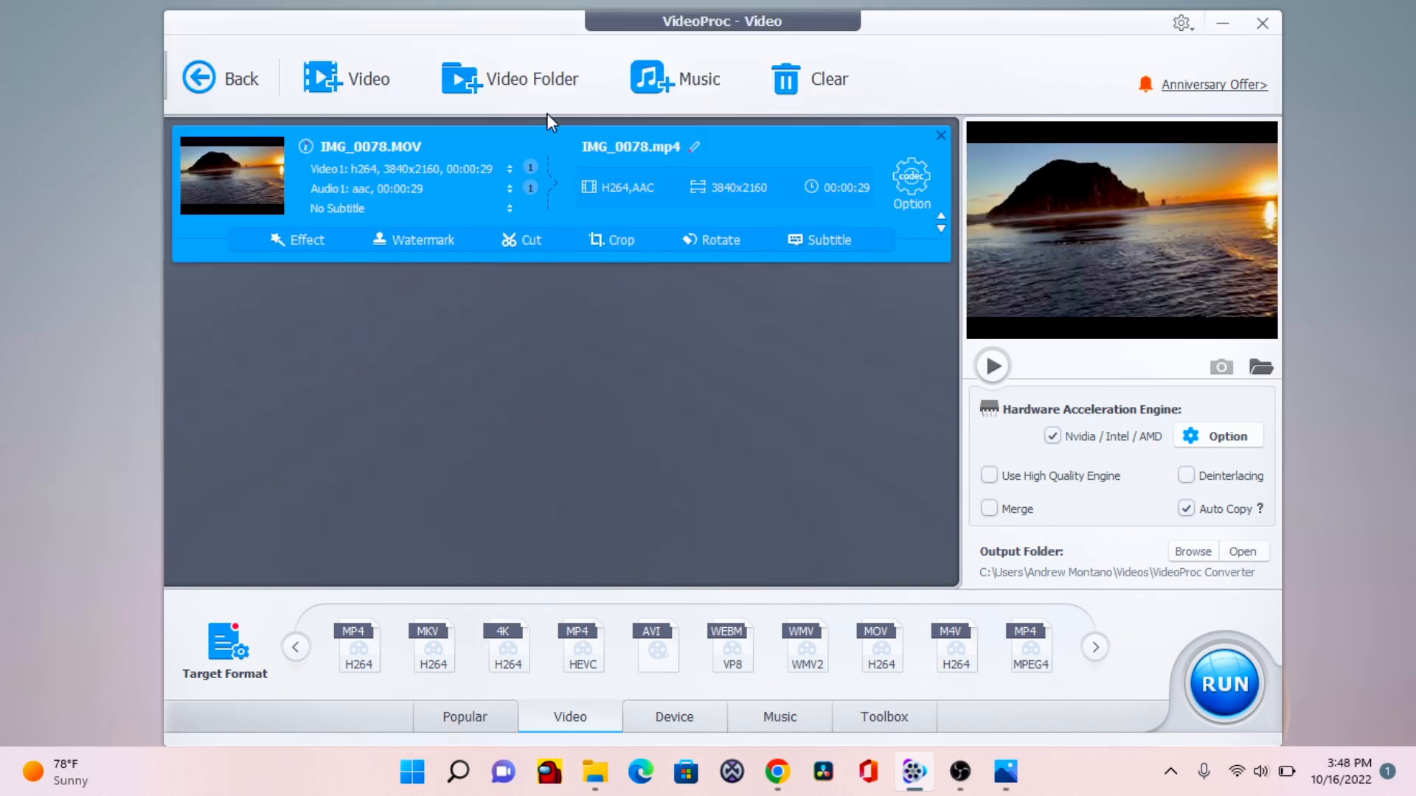
mouse_move(525, 245)
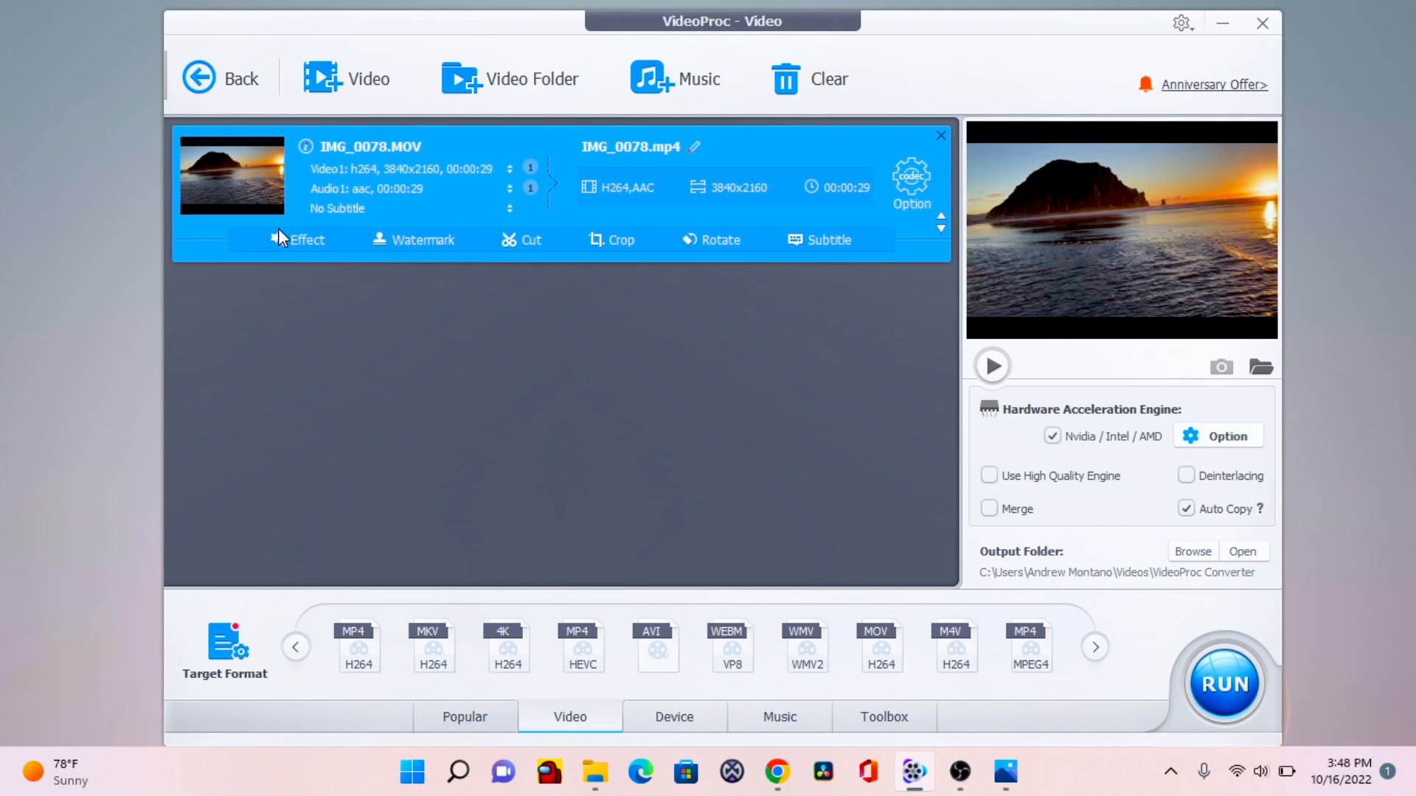
mouse_move(466, 702)
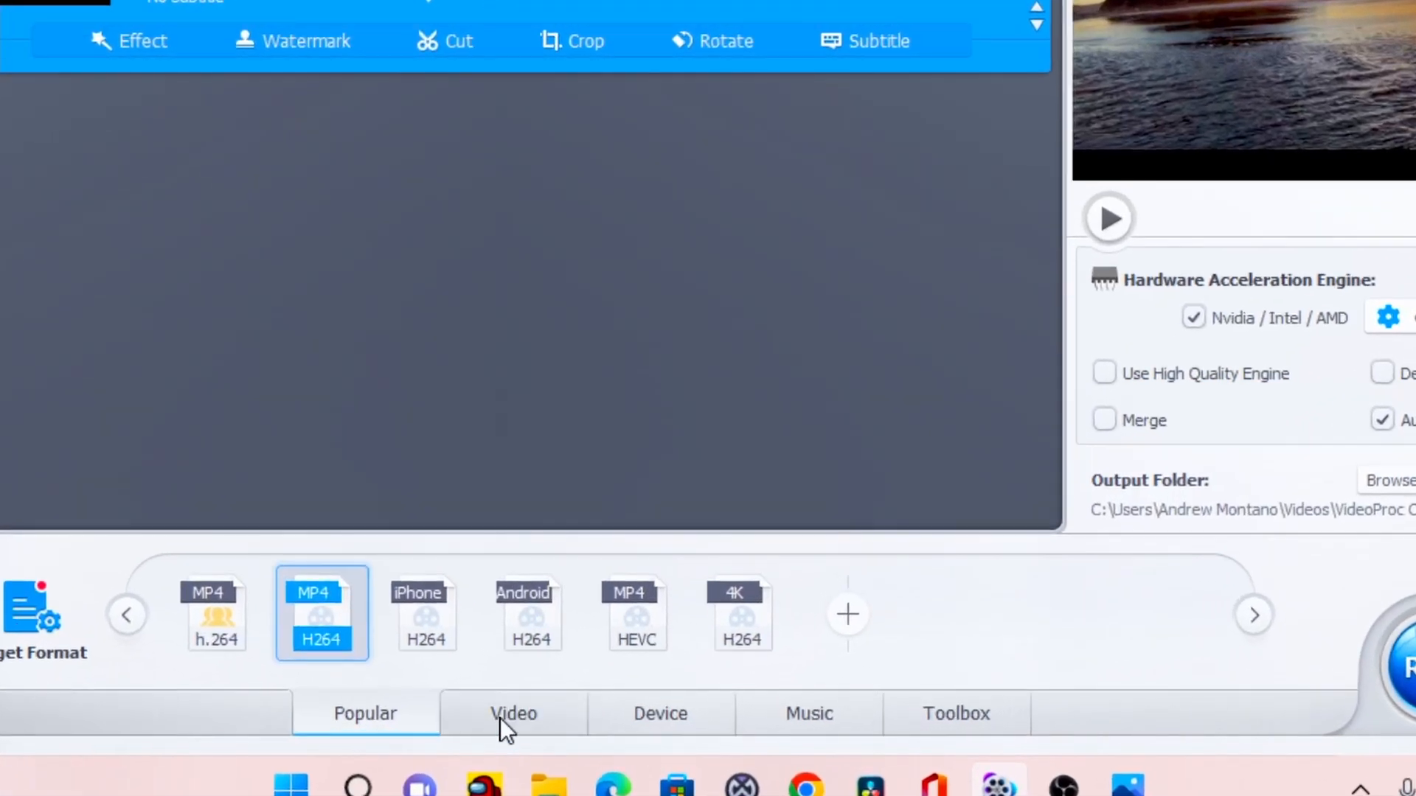
Browse the Video and Device target format presets, settling on MP4 (H264)
click(513, 714)
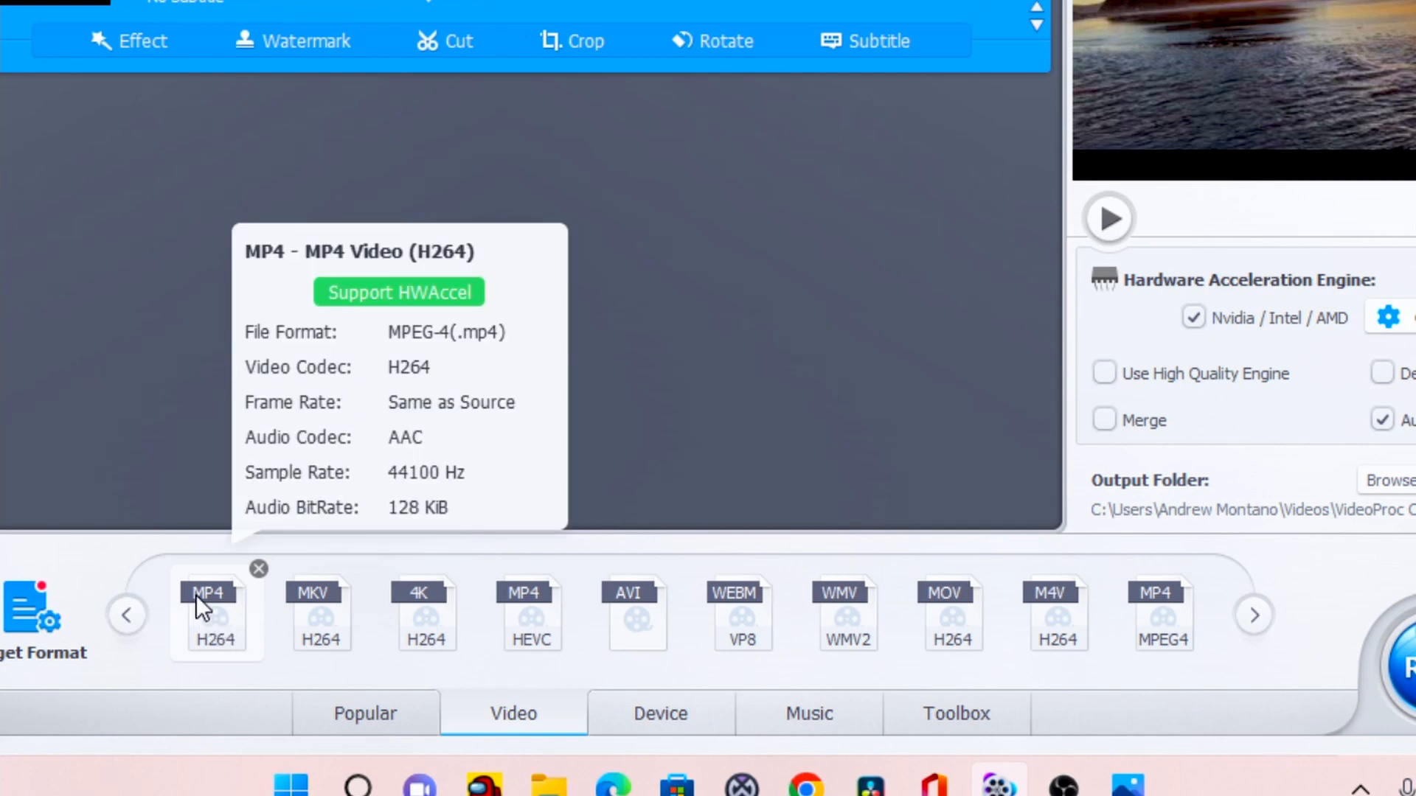
mouse_move(206, 609)
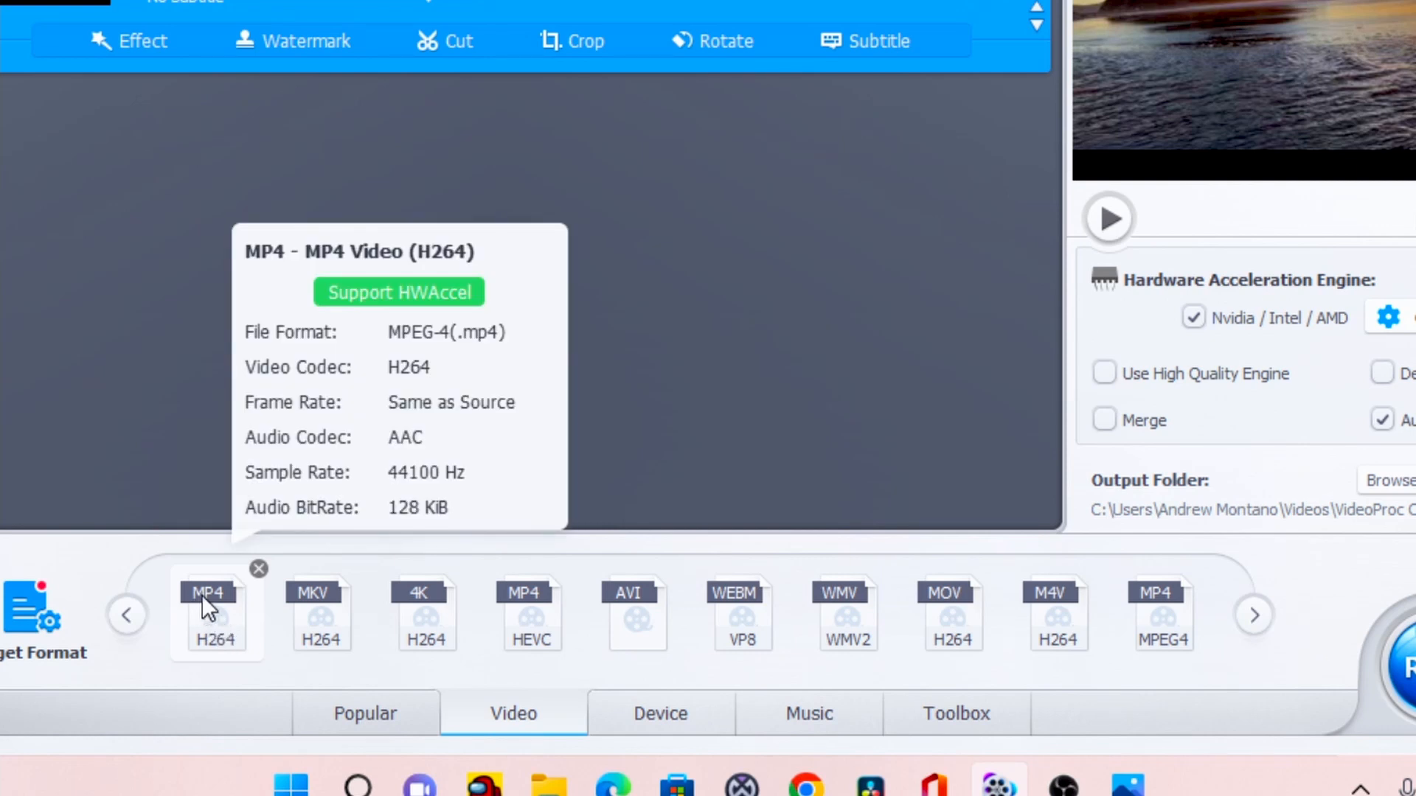
mouse_move(224, 660)
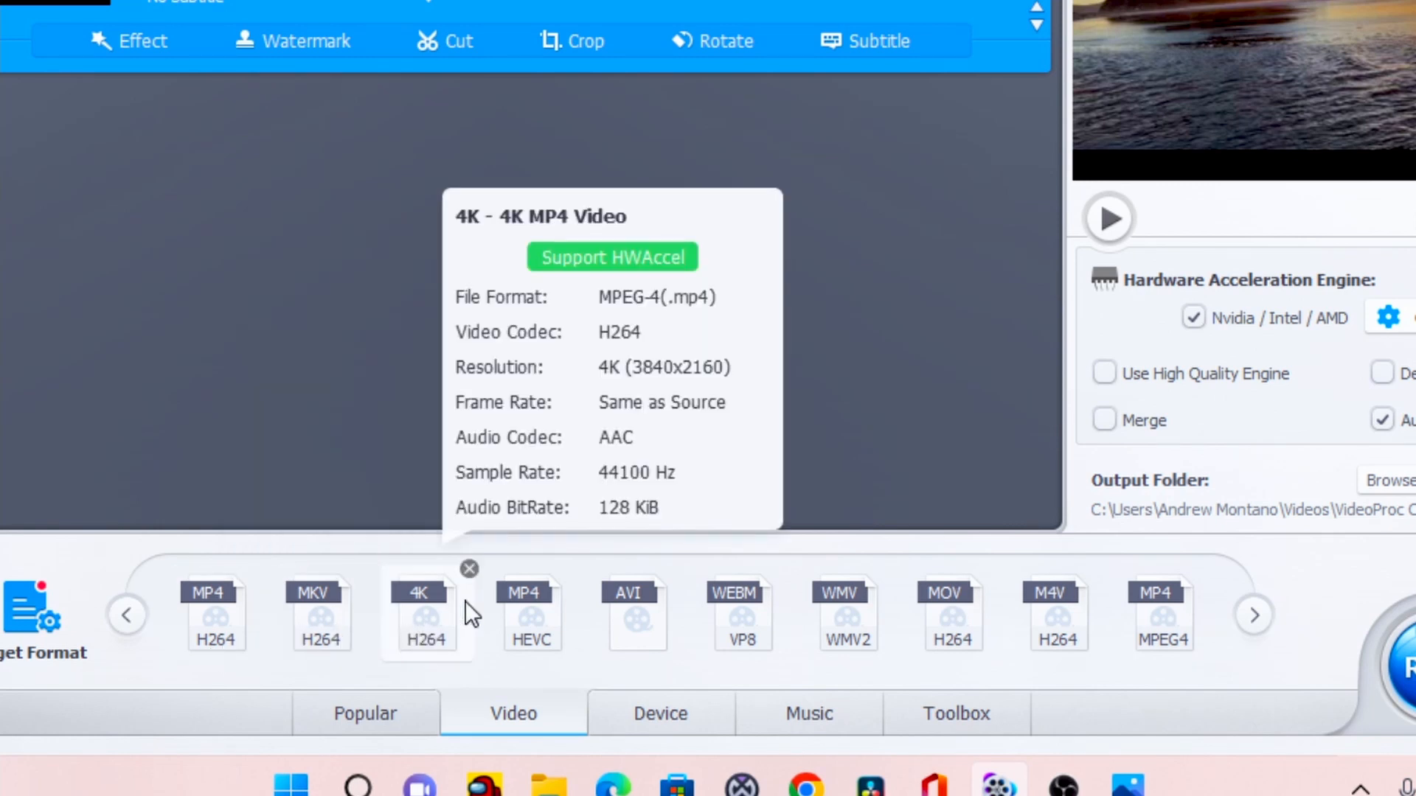
click(674, 717)
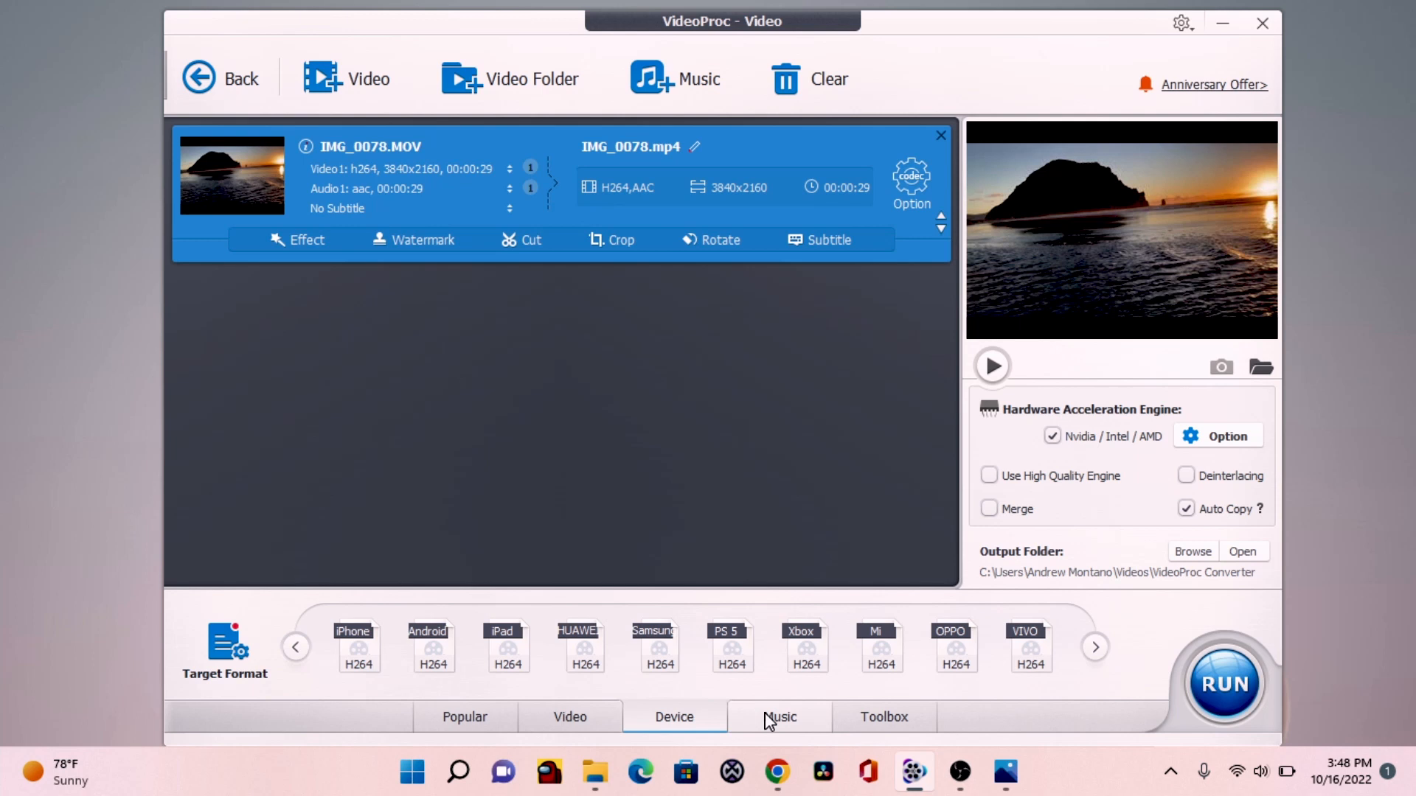
click(569, 717)
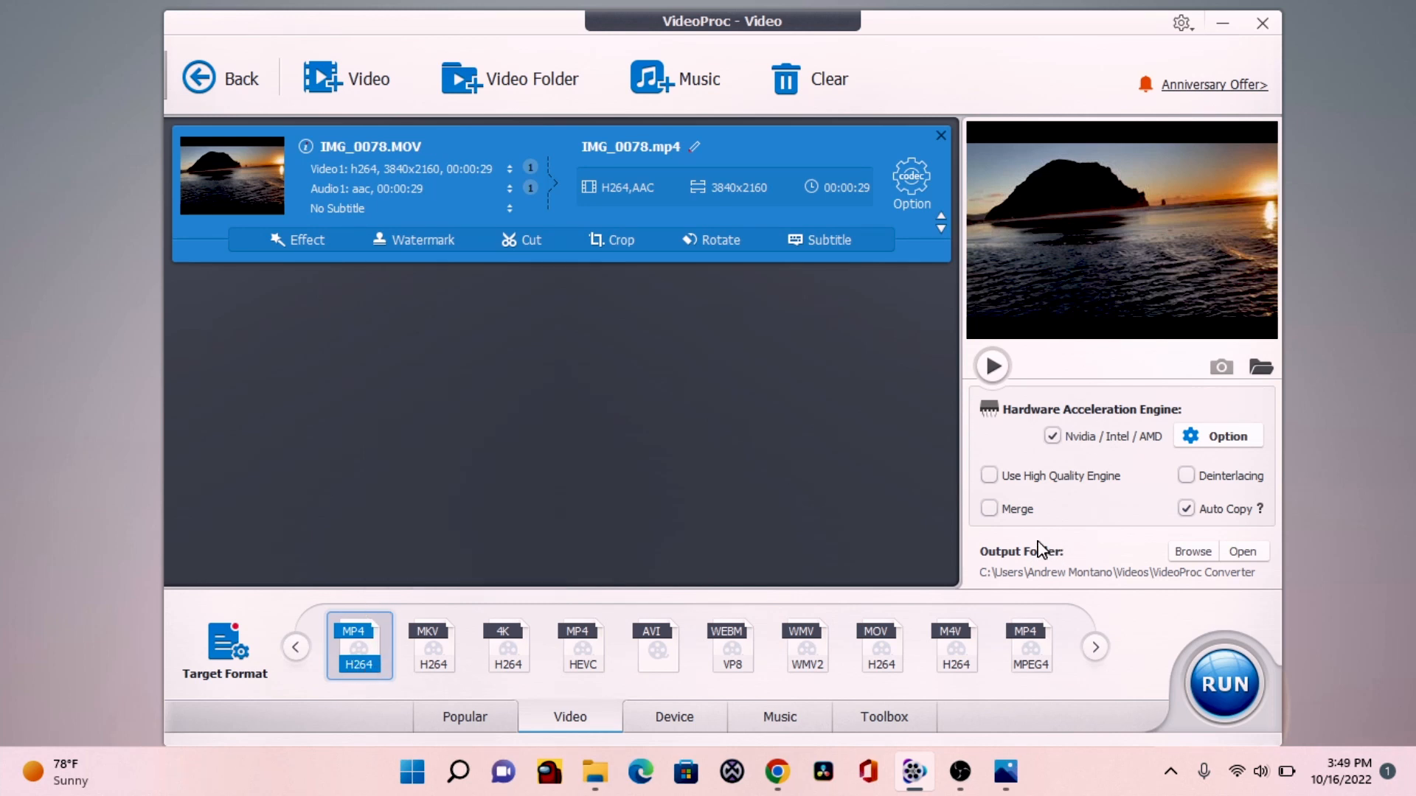
mouse_move(1090, 543)
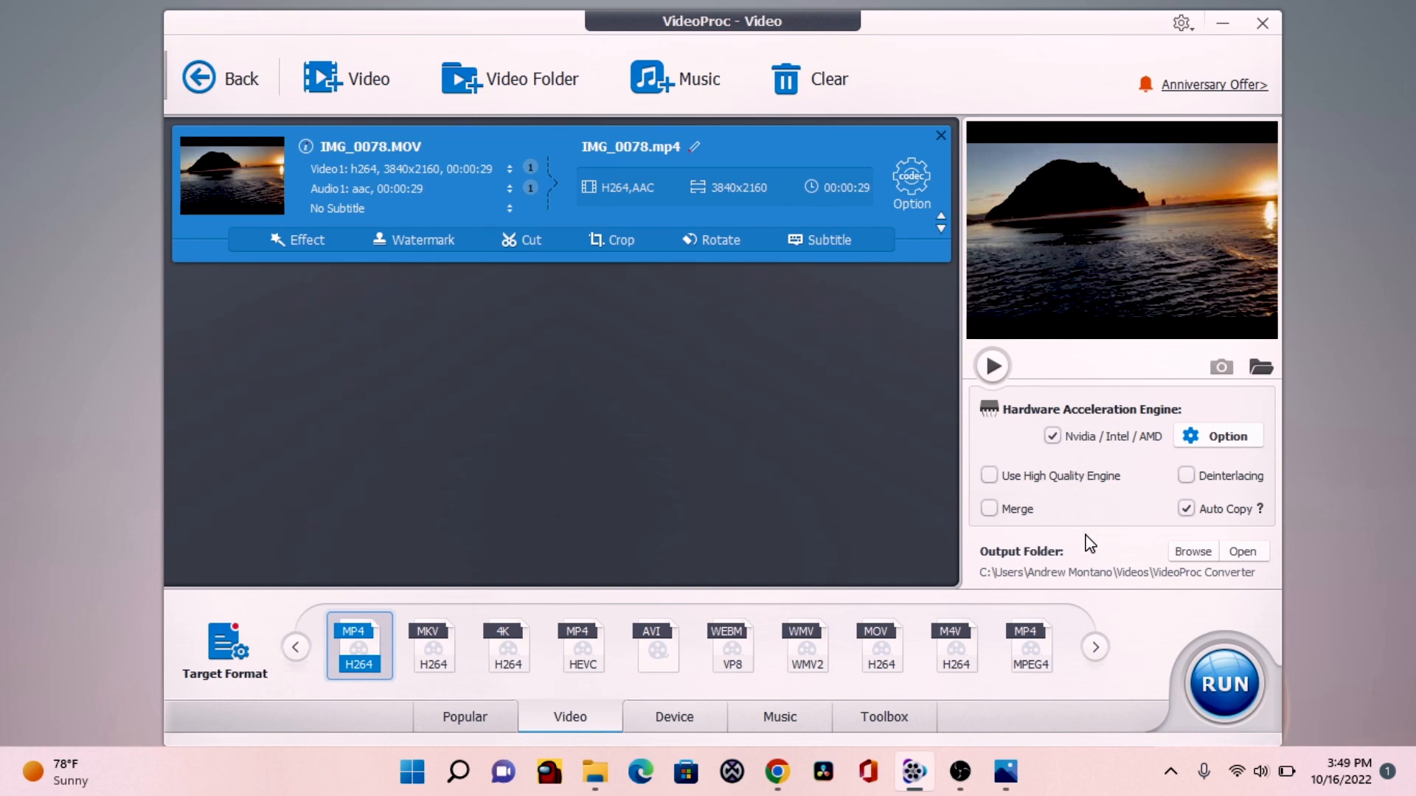
mouse_move(1131, 556)
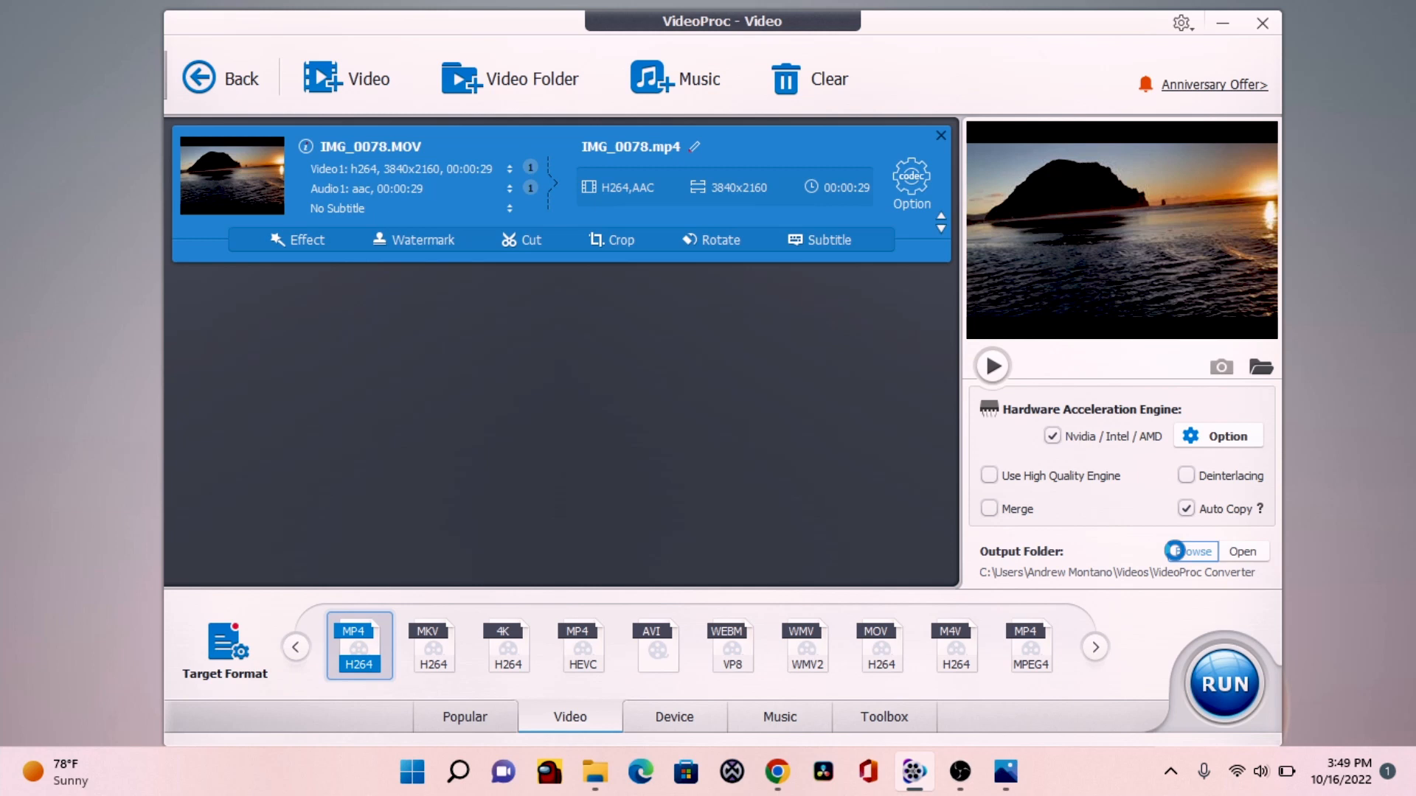
Run the conversion of IMG_0078.MOV to MP4 H264 into the output folder
click(1190, 550)
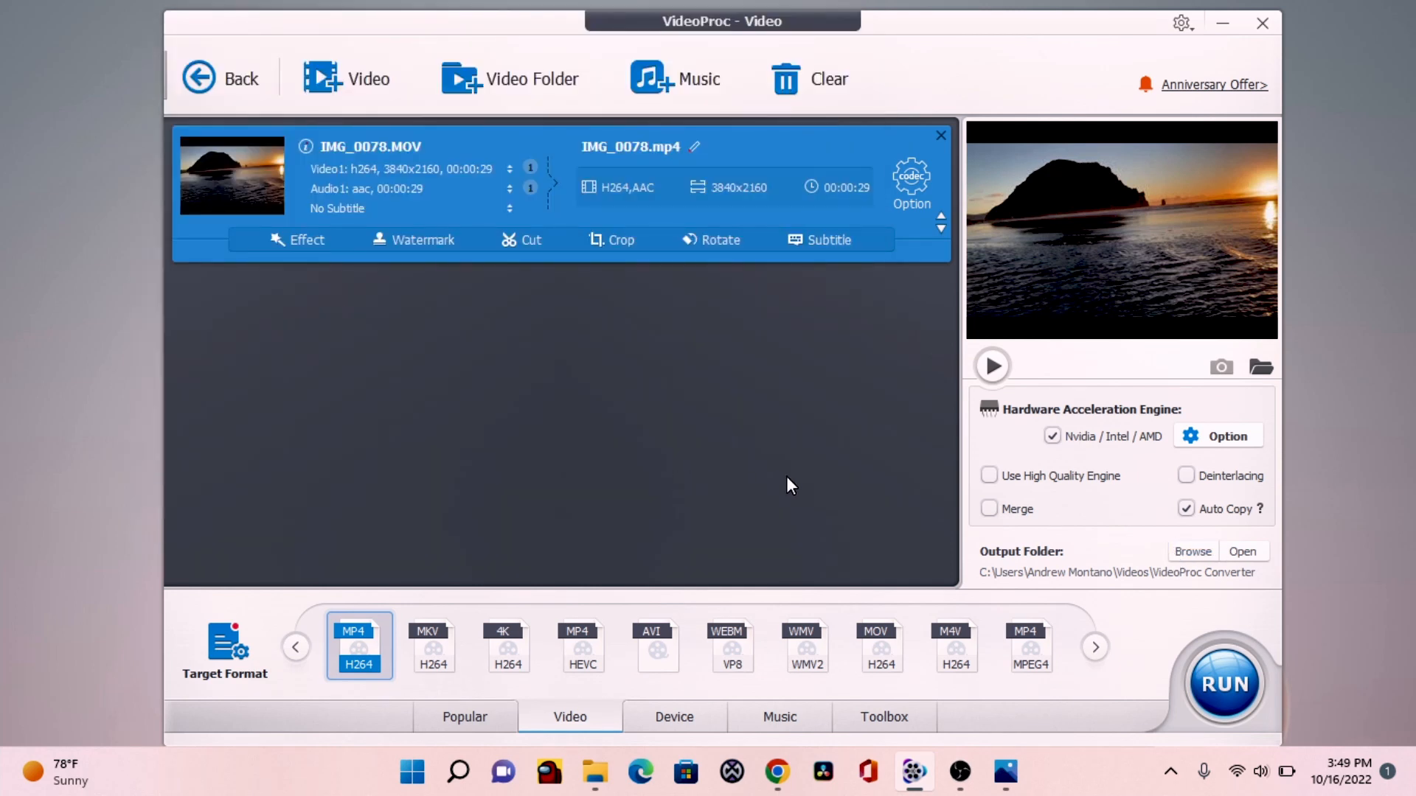
mouse_move(1225, 683)
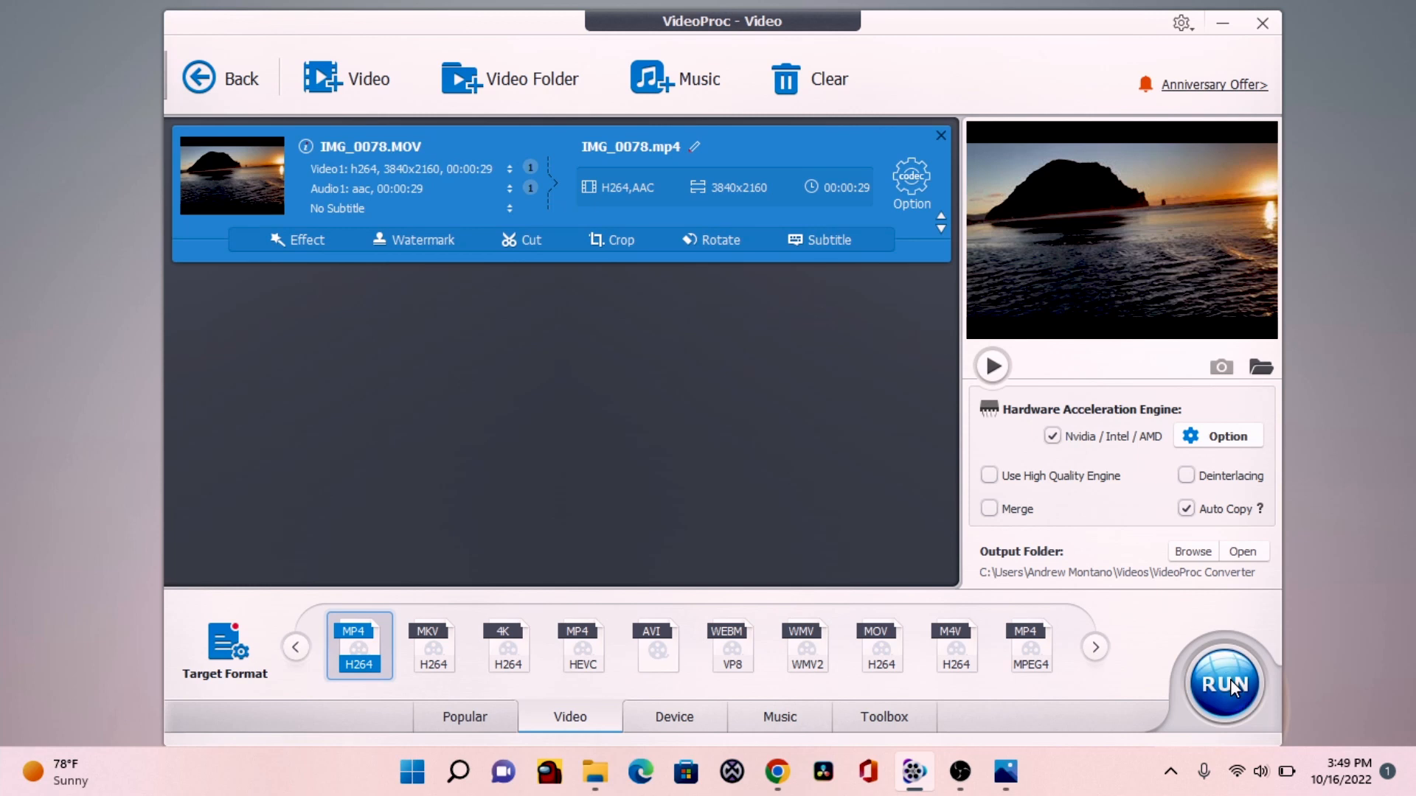
click(1225, 683)
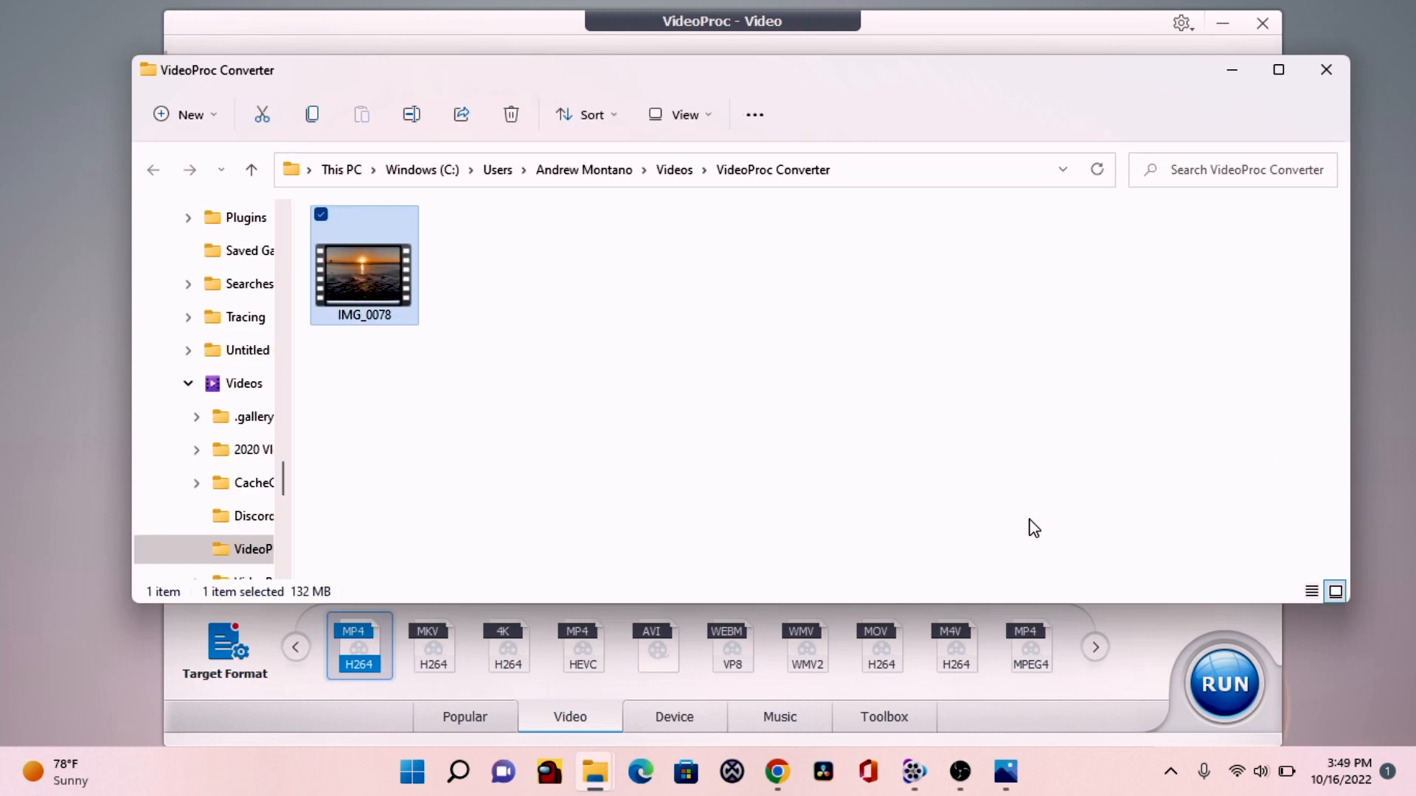
click(444, 344)
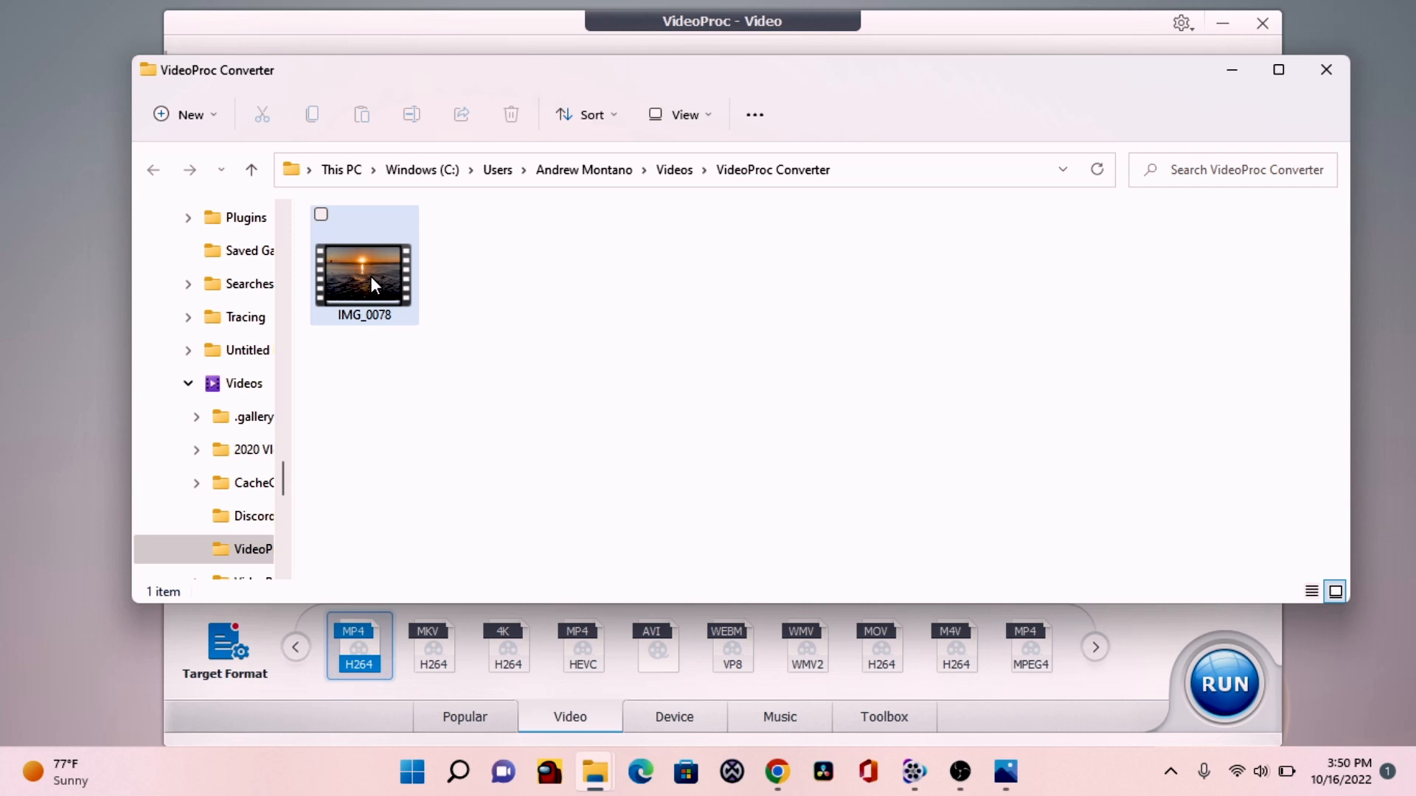
mouse_move(370, 284)
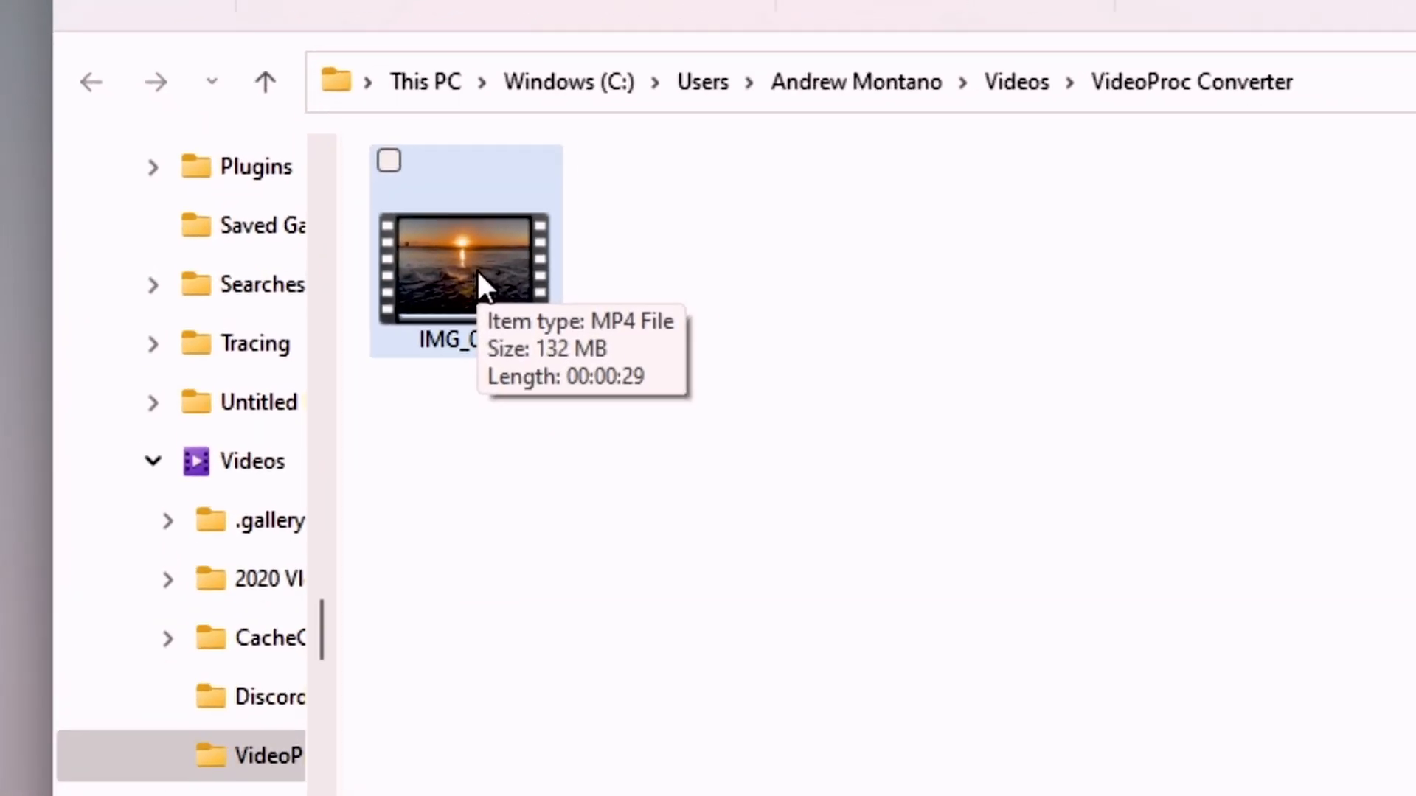